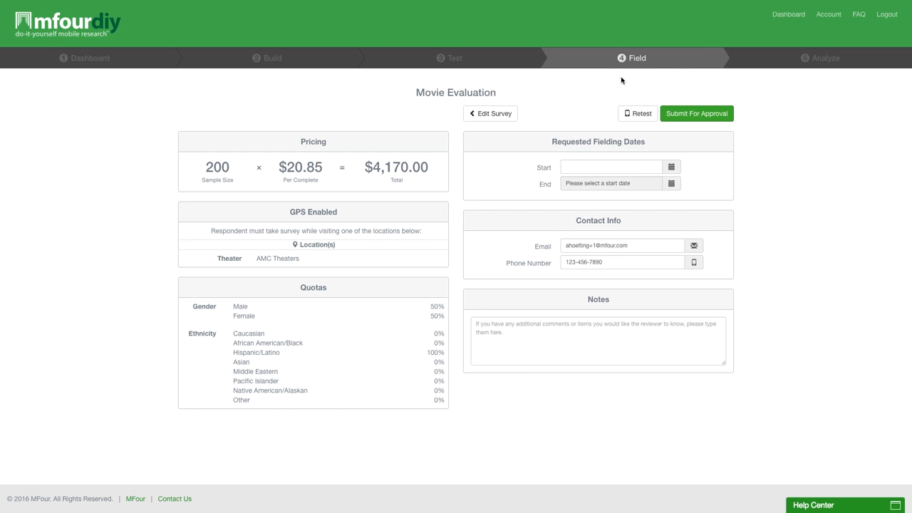
mouse_move(626, 74)
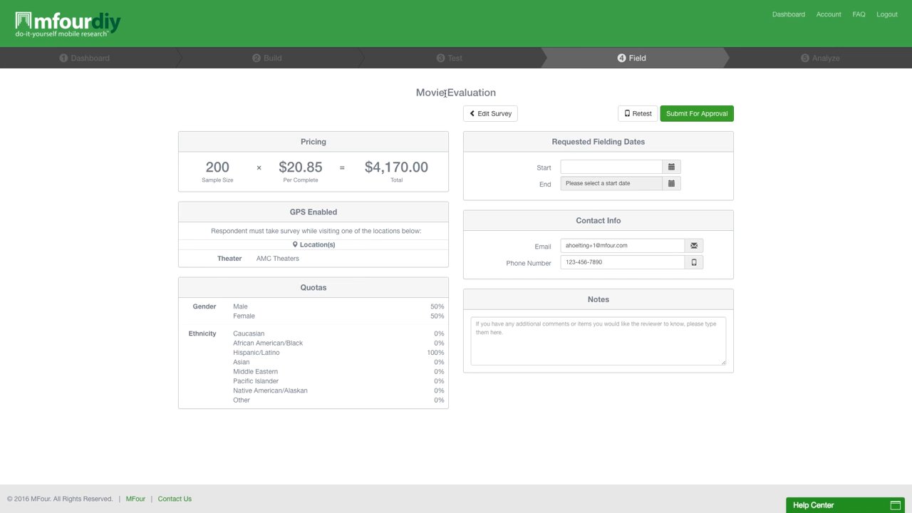
mouse_move(265, 139)
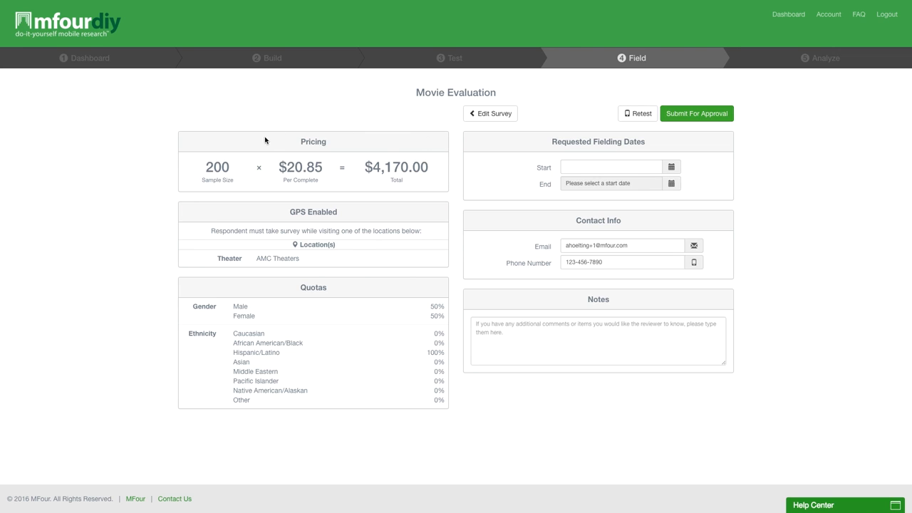
mouse_move(304, 191)
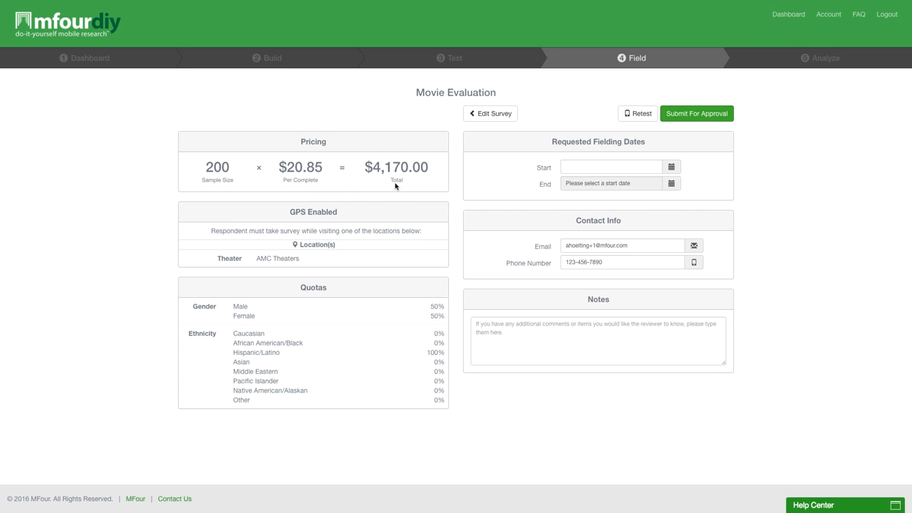
mouse_move(427, 234)
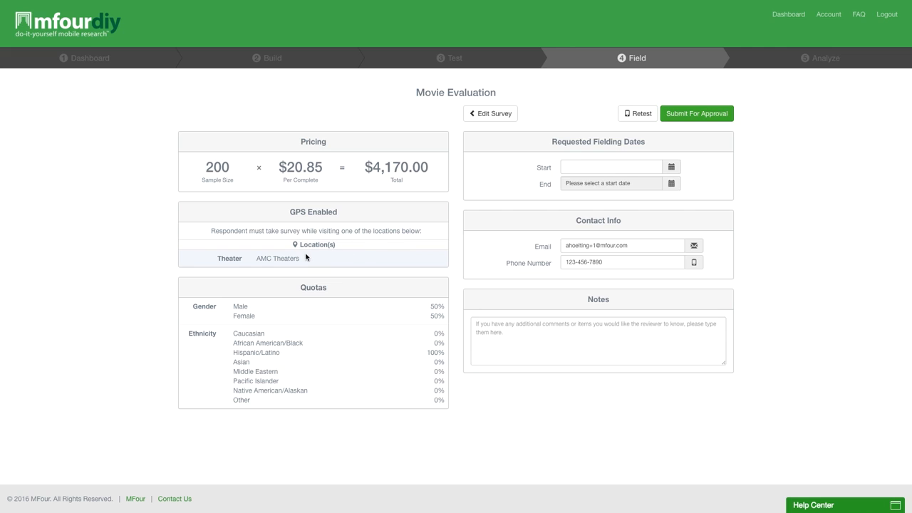
mouse_move(345, 376)
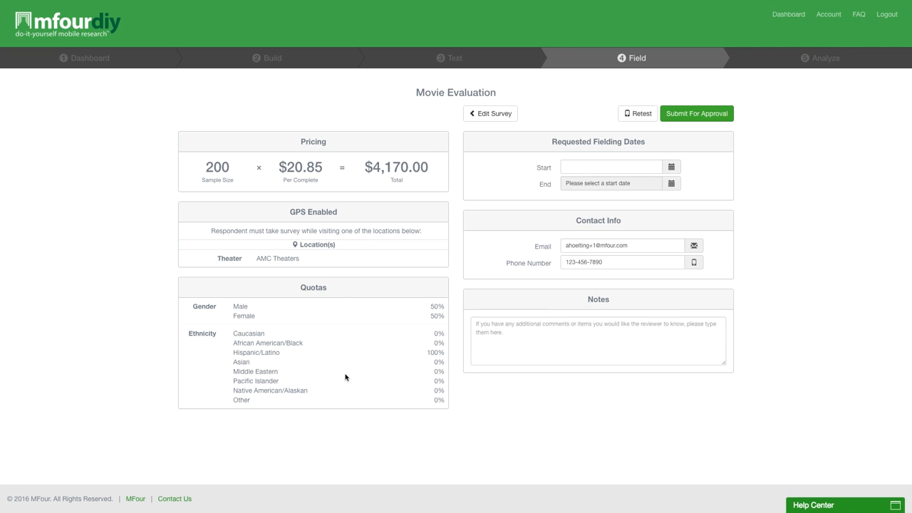
mouse_move(476, 245)
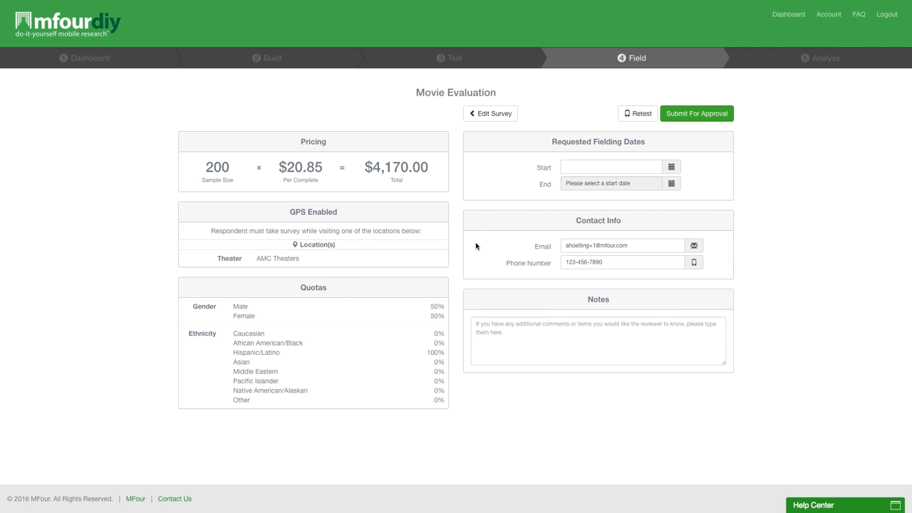
mouse_move(519, 177)
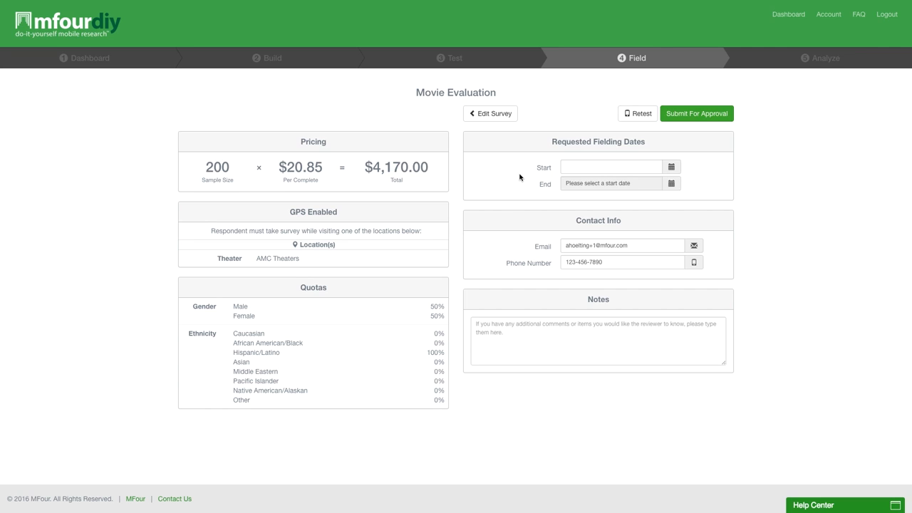
mouse_move(536, 170)
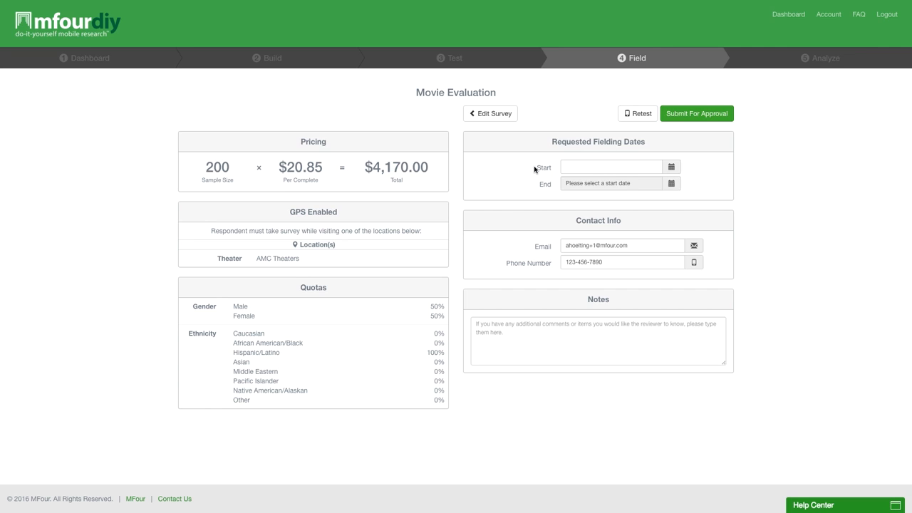
Step: Set the requested fielding dates to April 19, 2016 through April 26, 2016
left_click(609, 166)
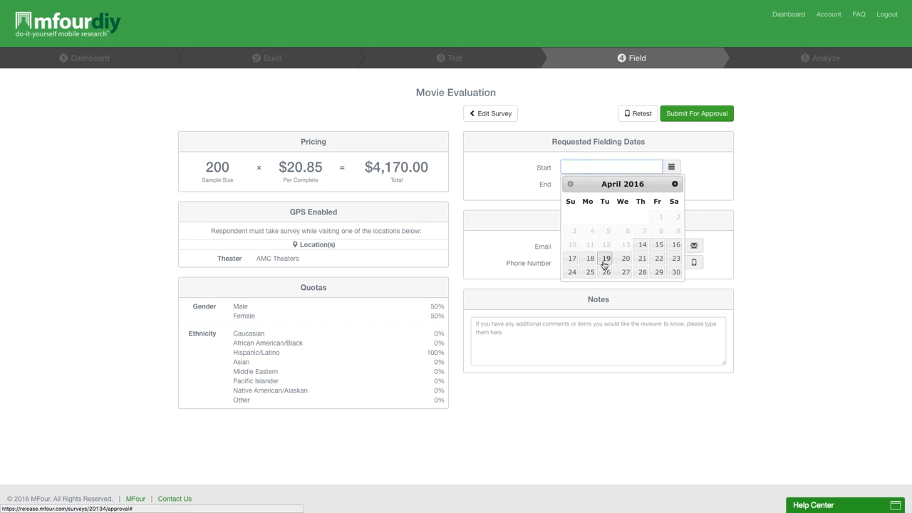
left_click(606, 258)
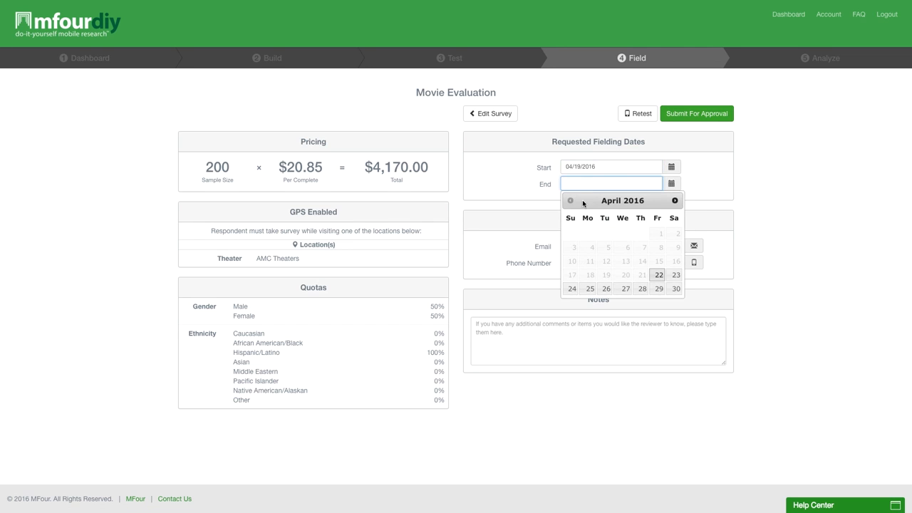
left_click(607, 288)
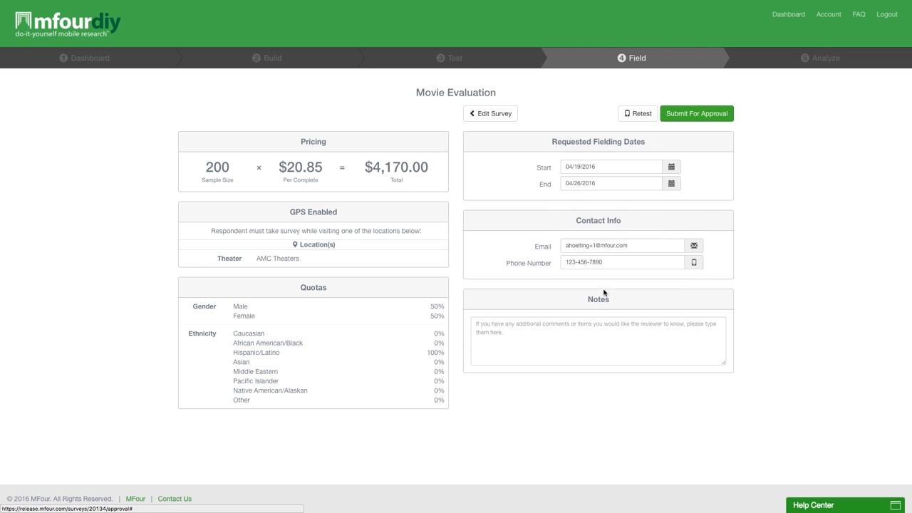
mouse_move(658, 245)
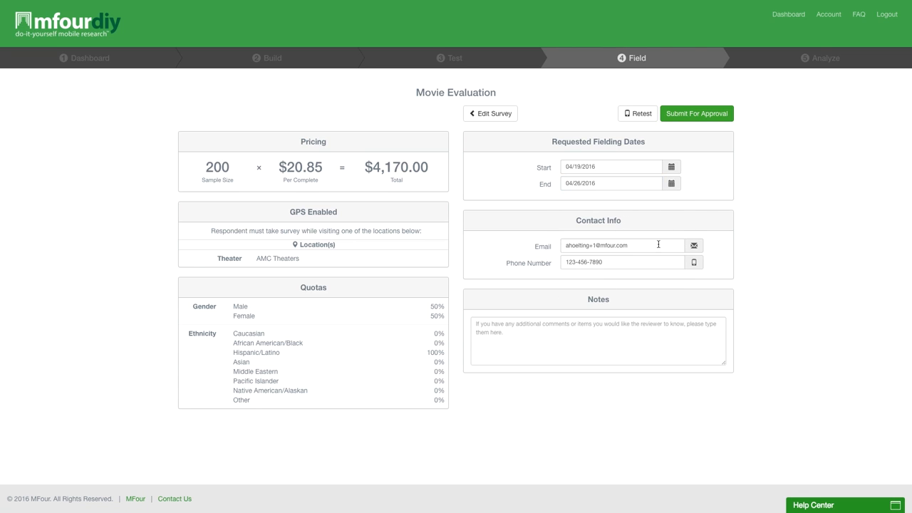
mouse_move(686, 287)
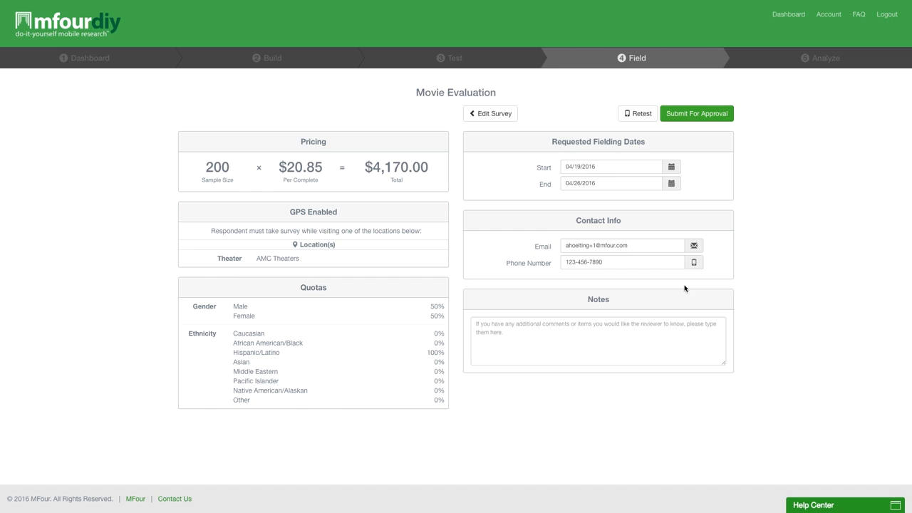
mouse_move(690, 340)
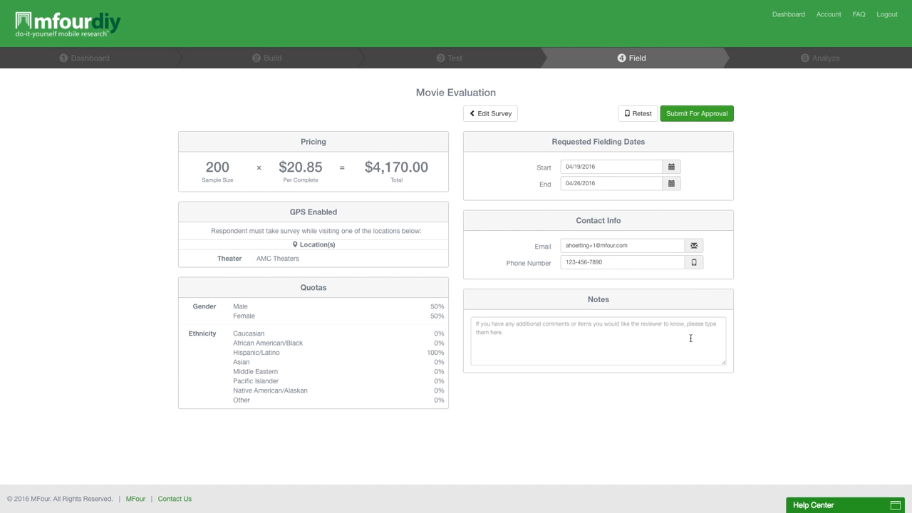
mouse_move(664, 342)
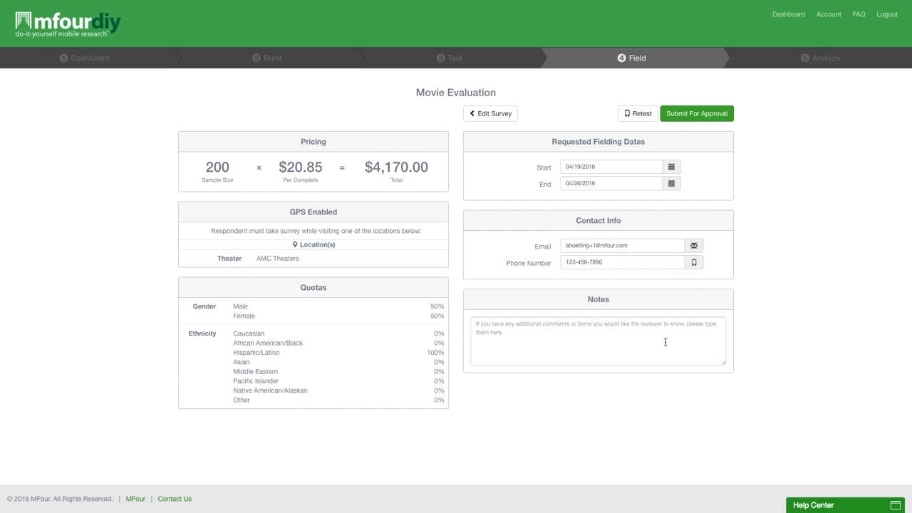
mouse_move(709, 346)
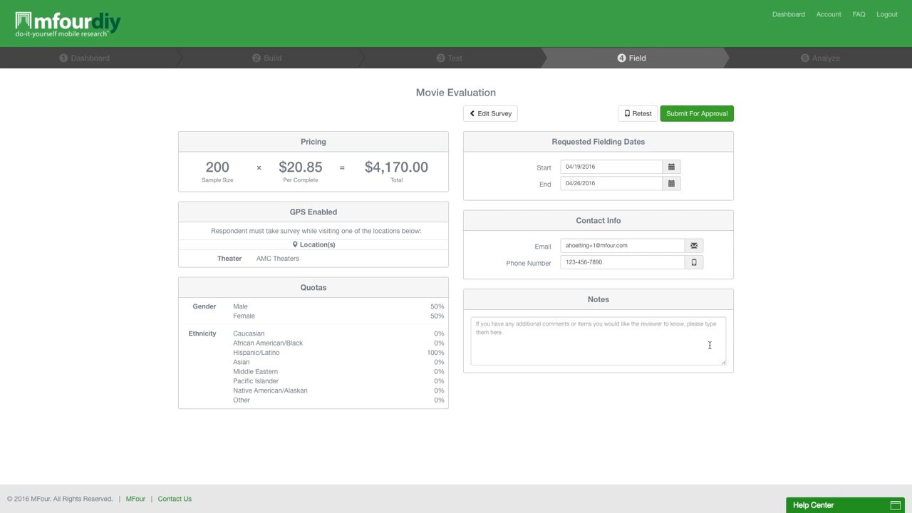
mouse_move(715, 205)
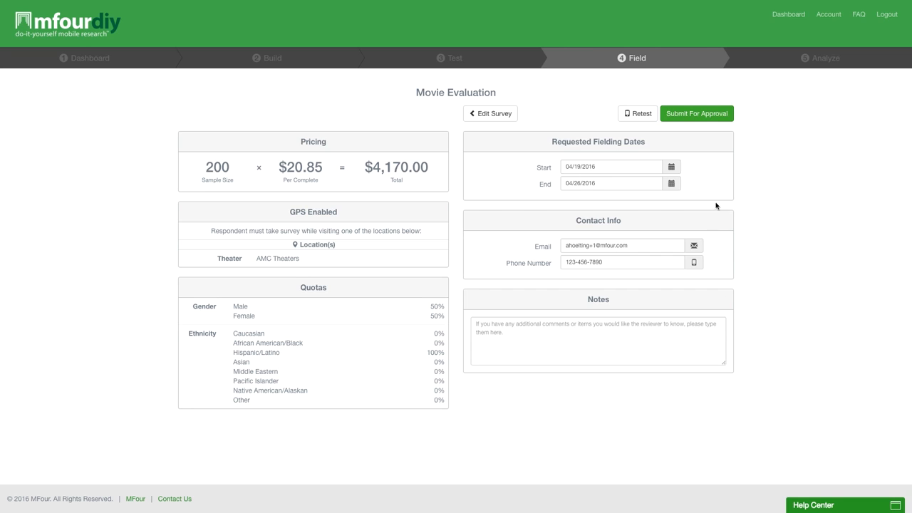
mouse_move(707, 121)
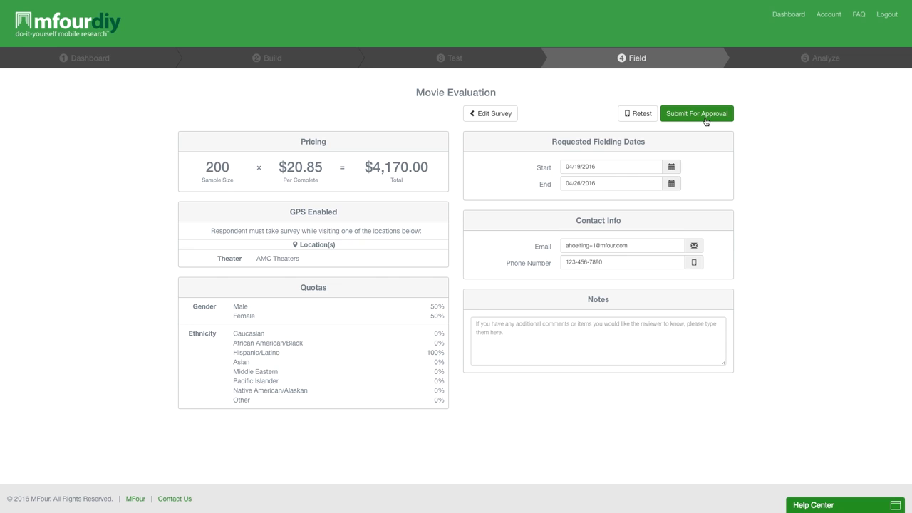
Step: Submit the Movie Evaluation survey for approval and reach the Congratulations confirmation
left_click(698, 114)
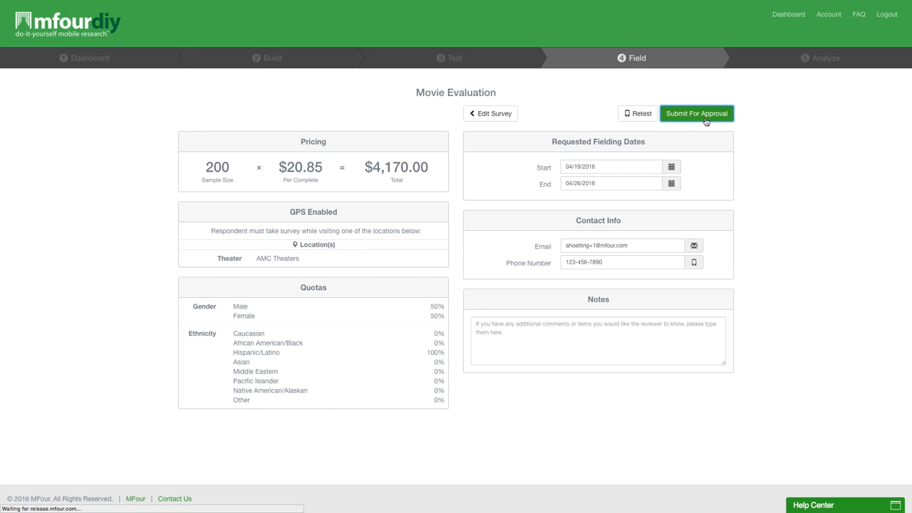
left_click(698, 114)
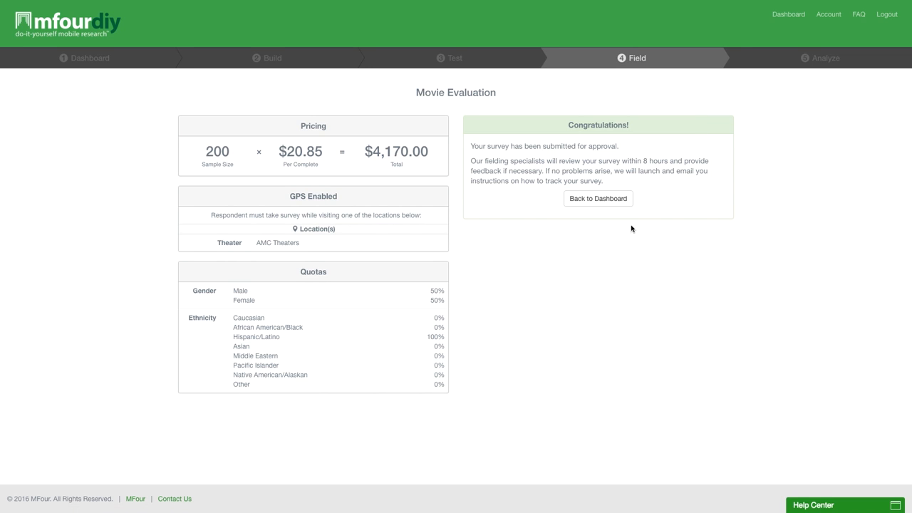
mouse_move(587, 231)
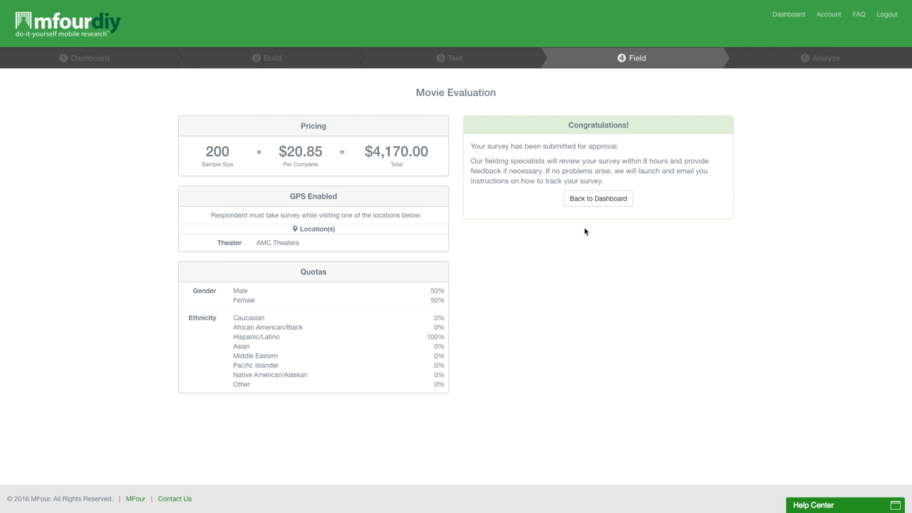